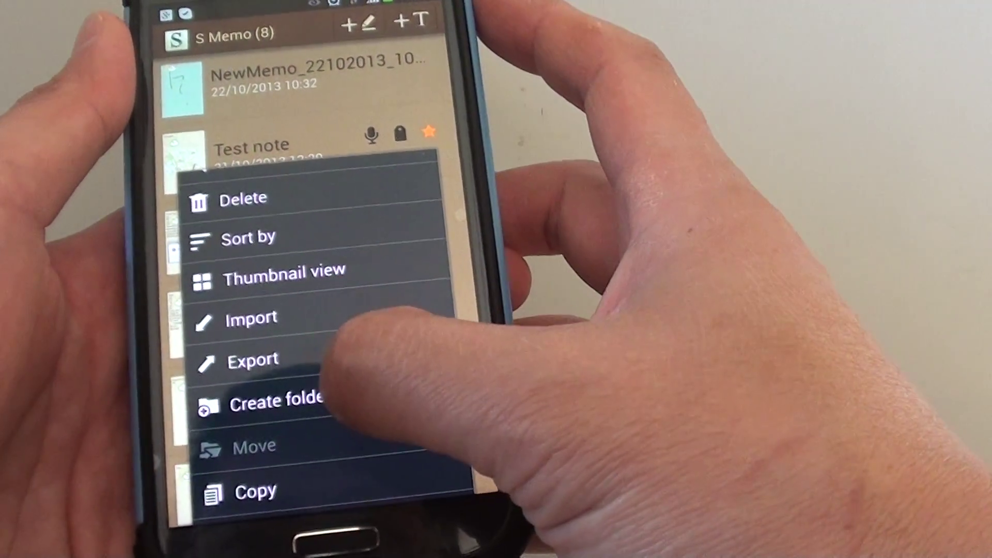
Step: Create the new folders Work and 2013 holiday from the S Memo menu
click(272, 401)
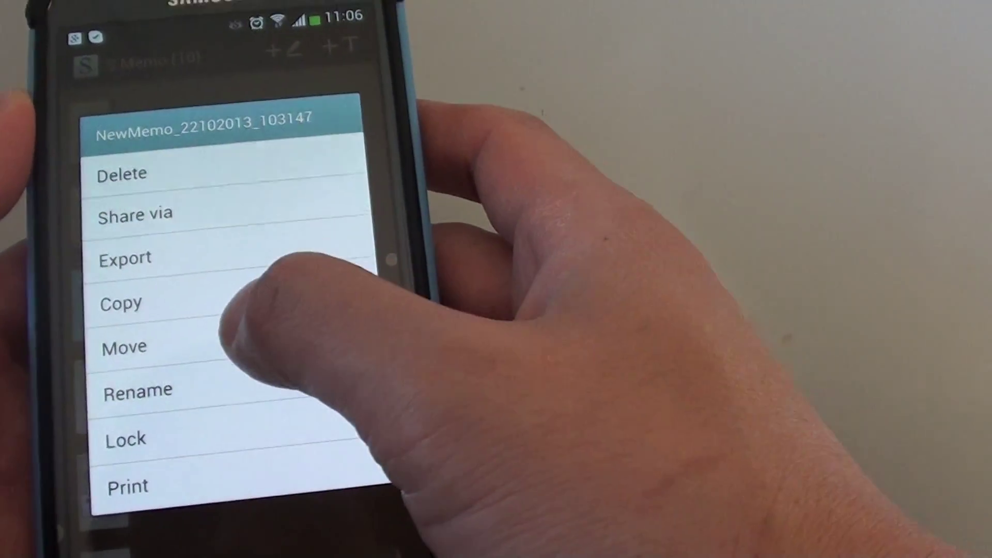
Step: Choose Move for NewMemo_22102013_103147 to list the Work and 2013 holiday destinations
click(124, 348)
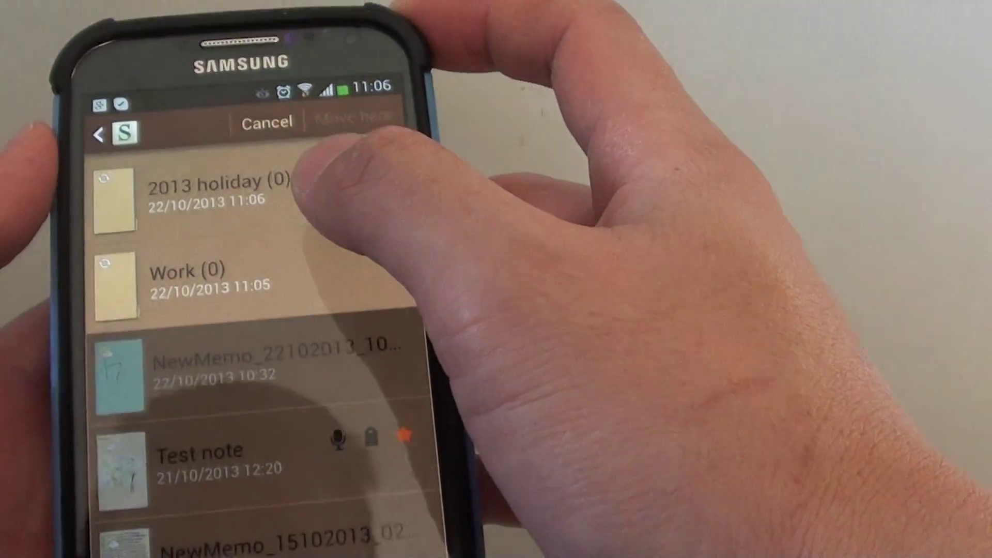